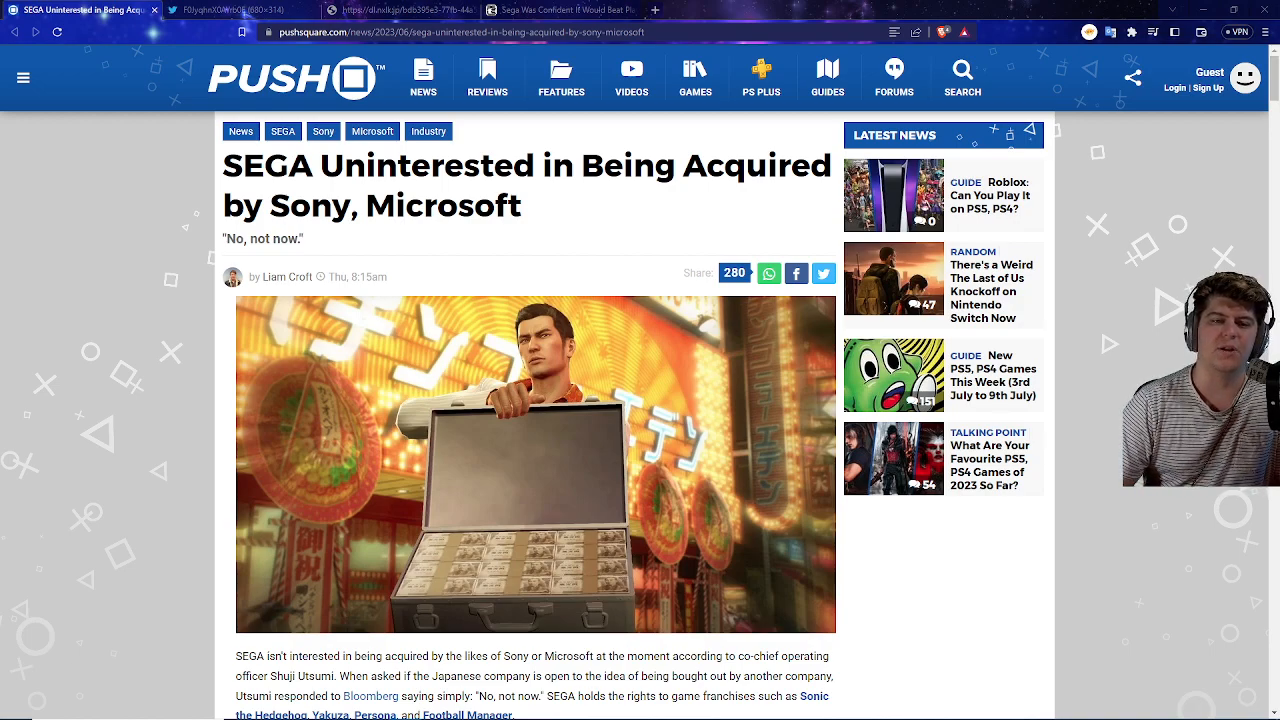
scroll(down, 3)
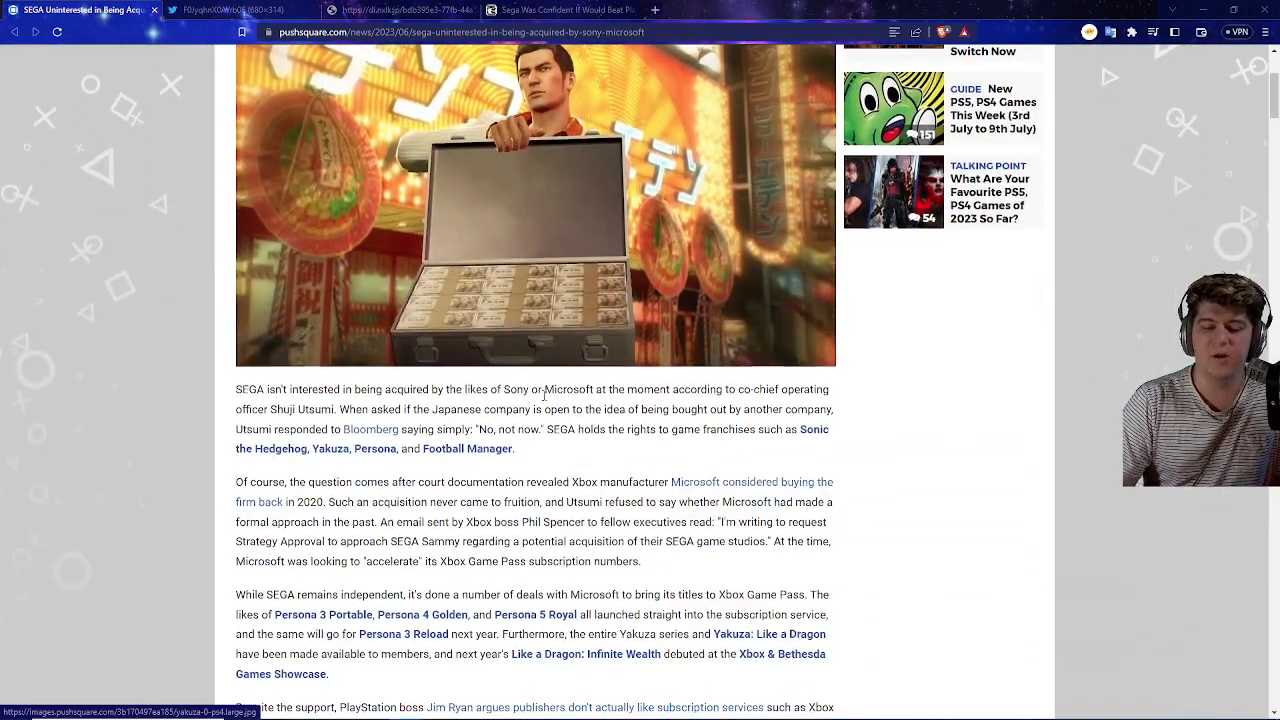
scroll(down, 3)
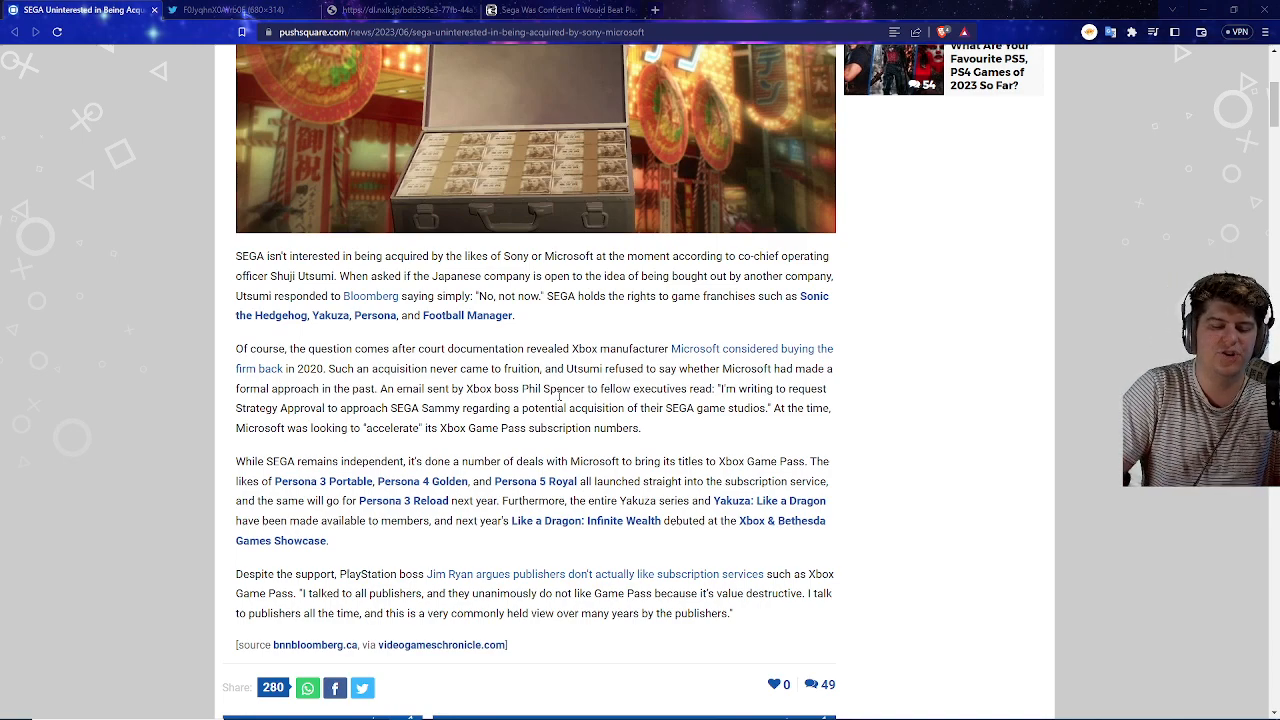
scroll(down, 3)
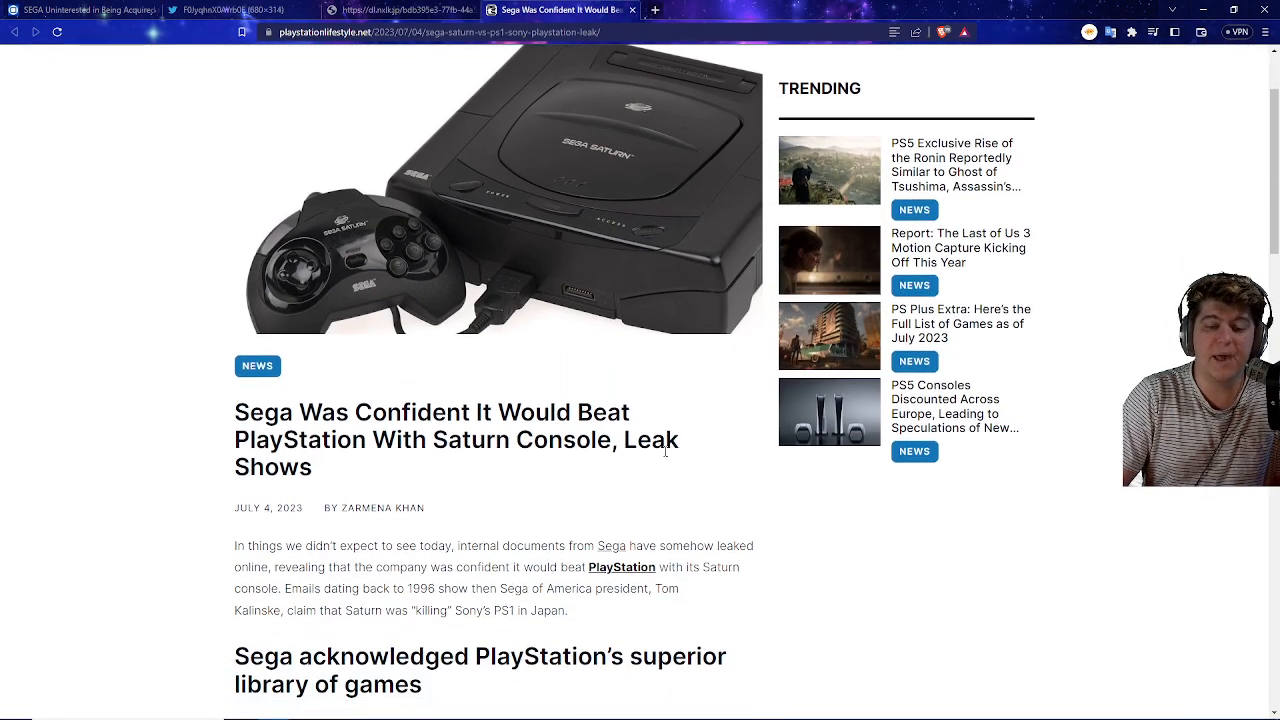
scroll(down, 3)
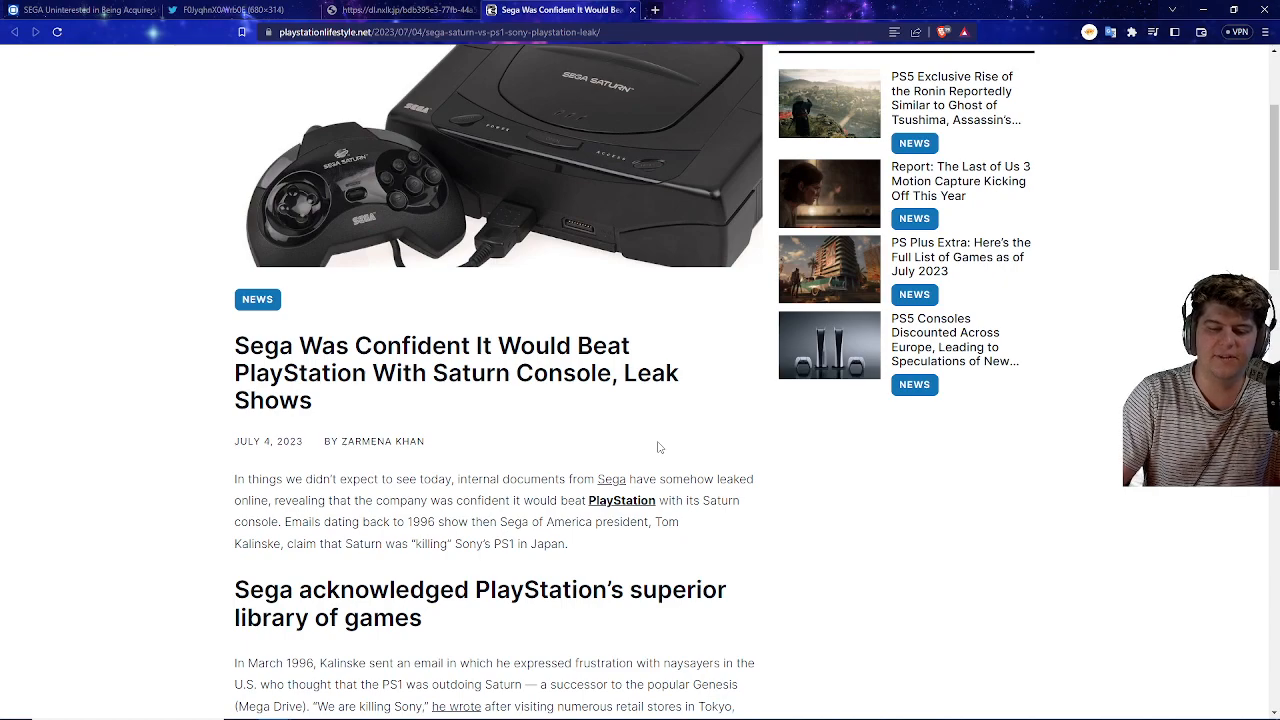
scroll(down, 3)
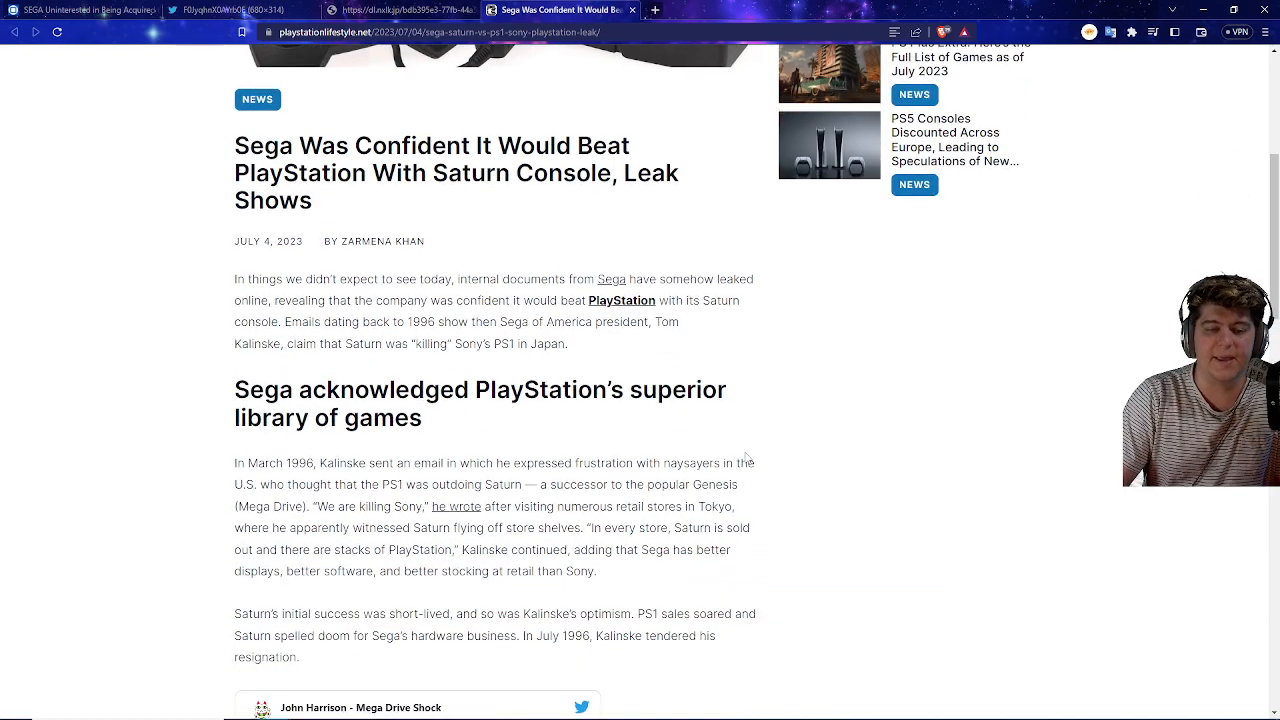
scroll(down, 3)
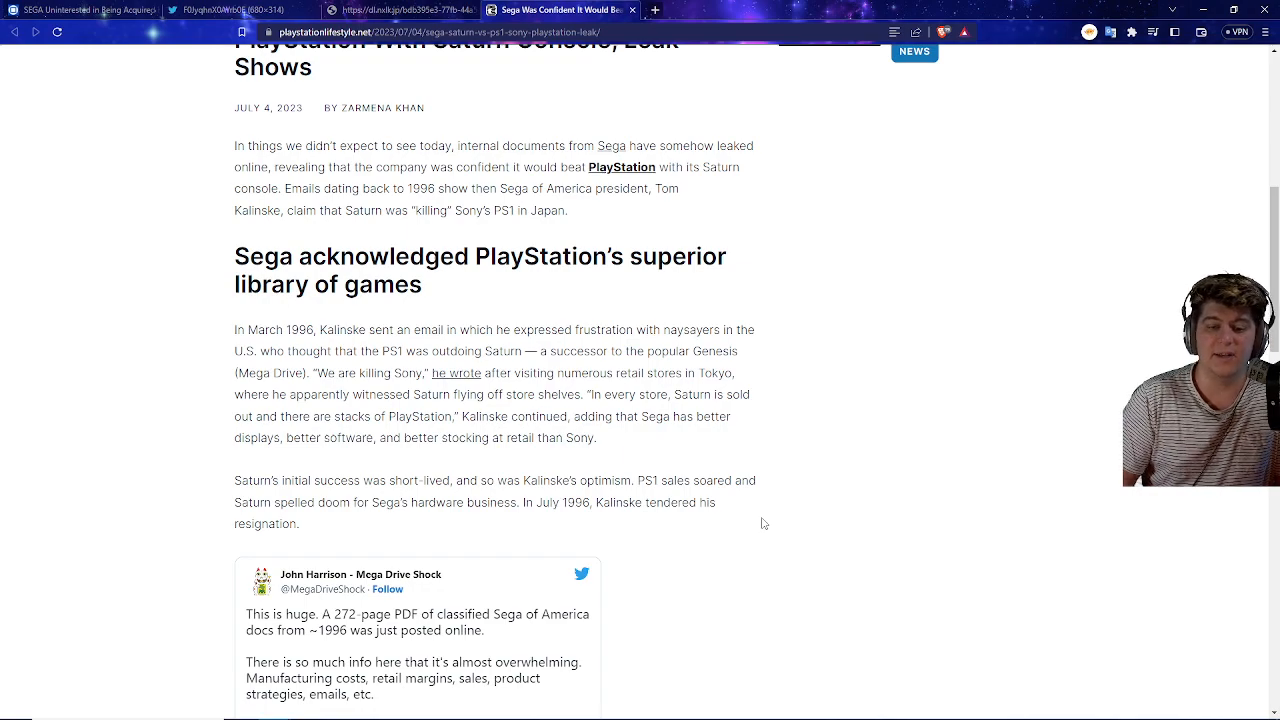
scroll(down, 3)
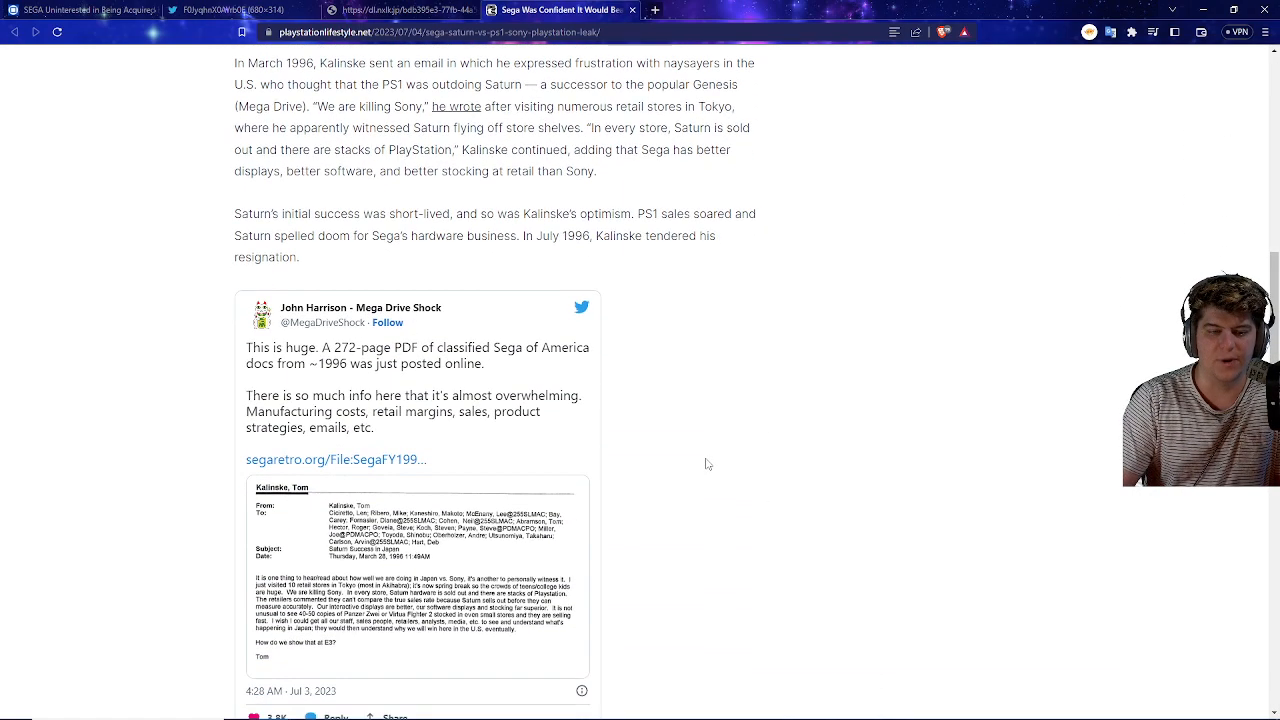
scroll(down, 3)
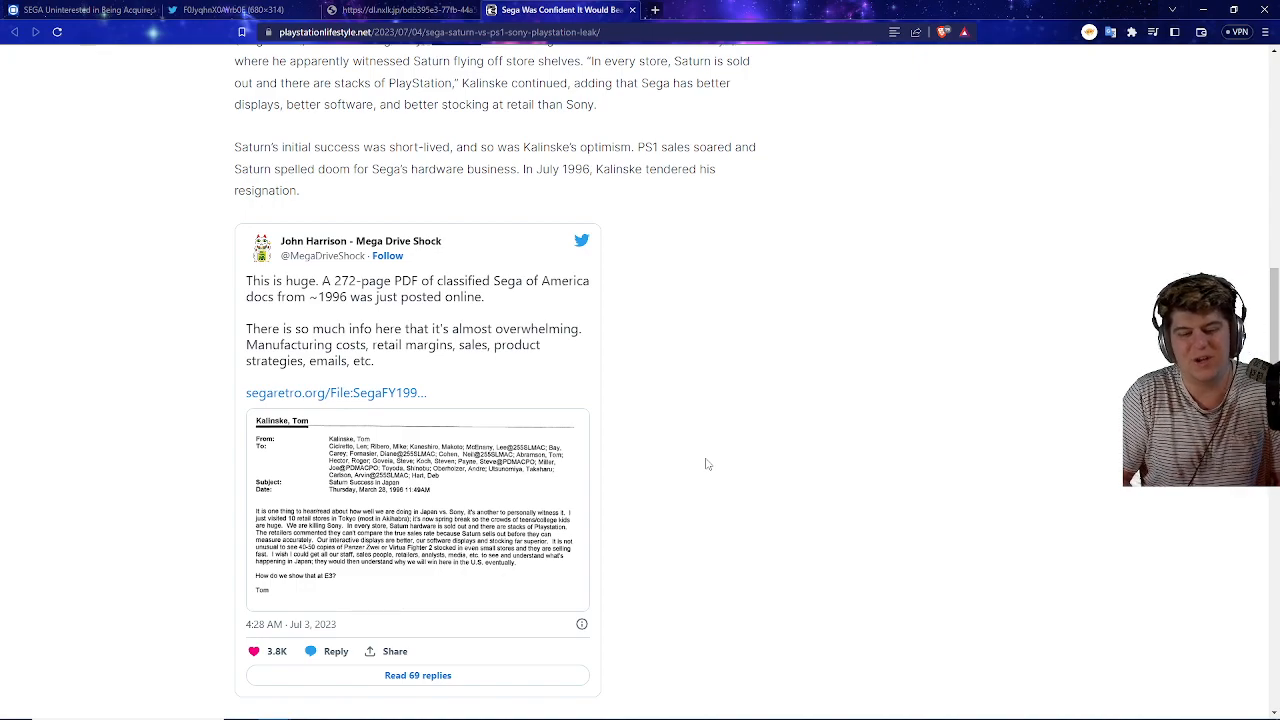
scroll(down, 3)
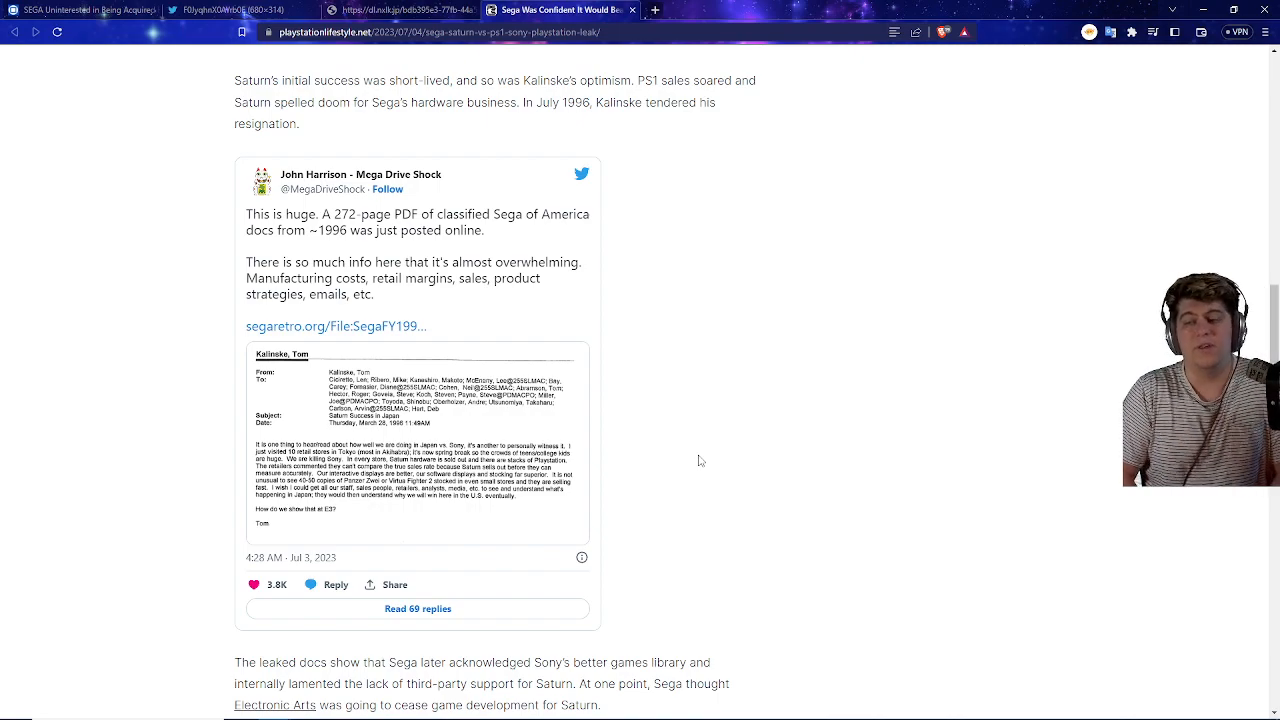
scroll(down, 3)
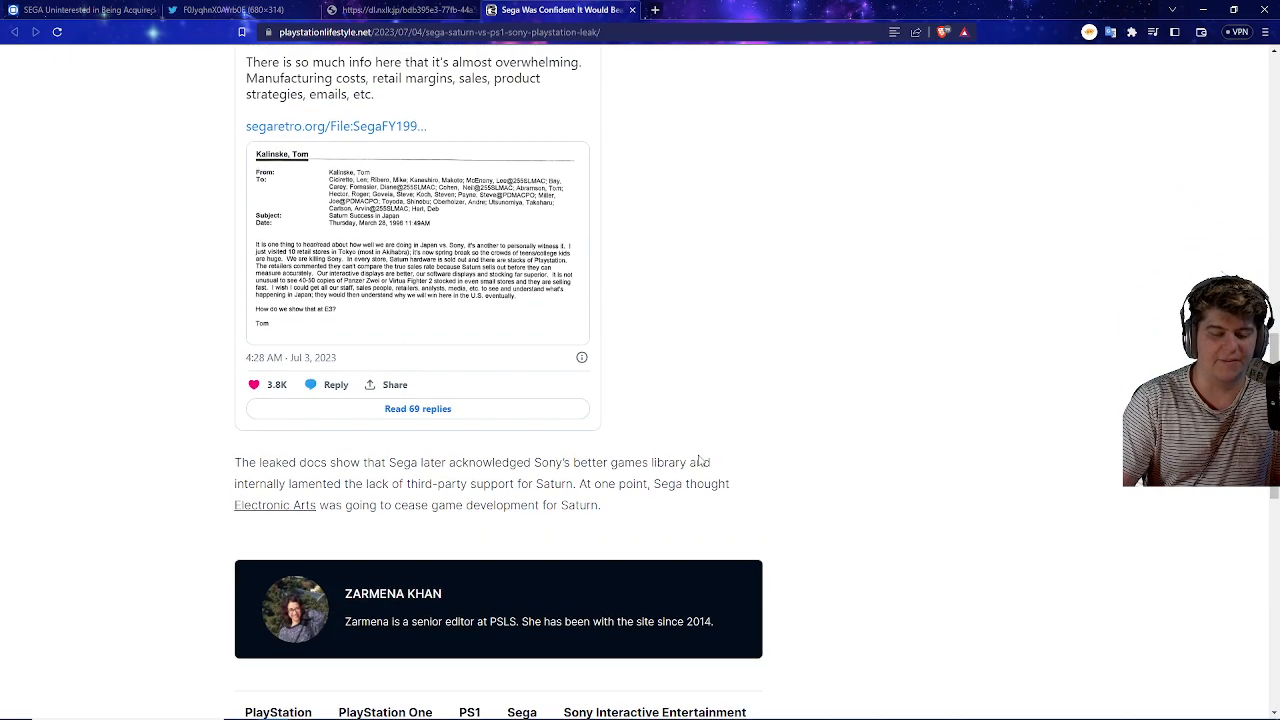